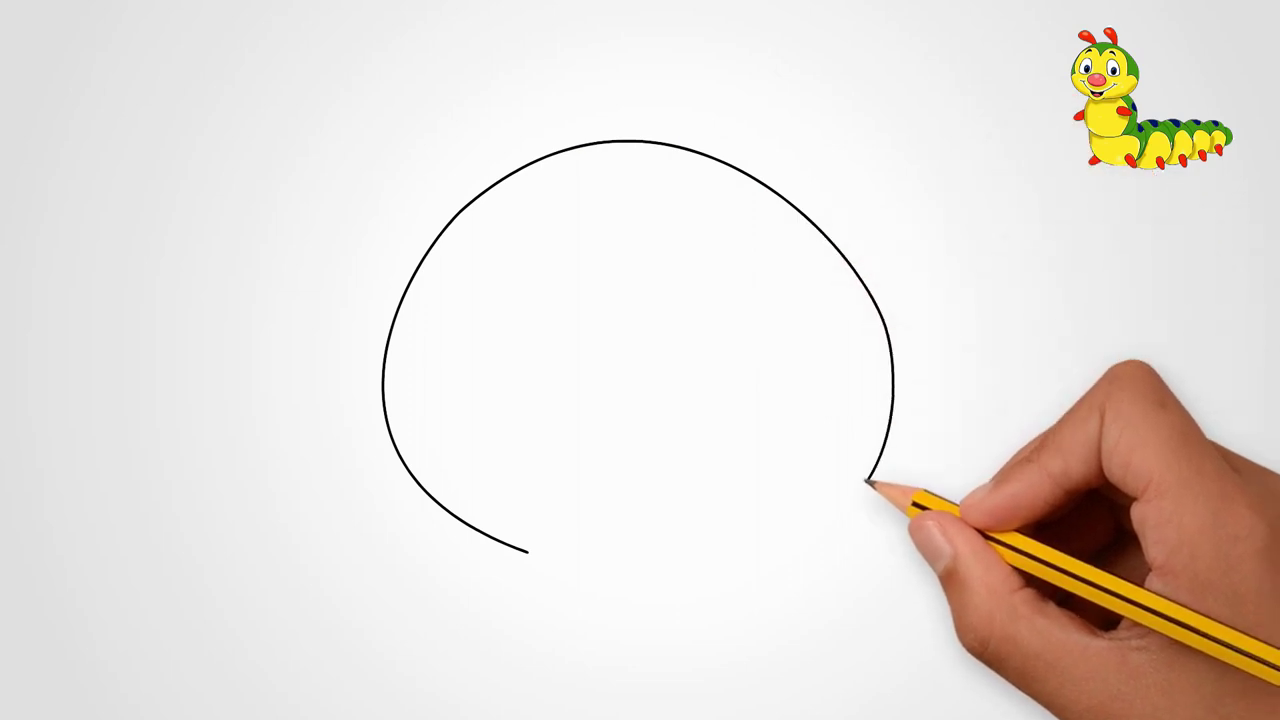
Step: Sketch one big curved pencil arc from the lower left sweeping right for the head outline
left_click_drag(880, 485, 540, 545)
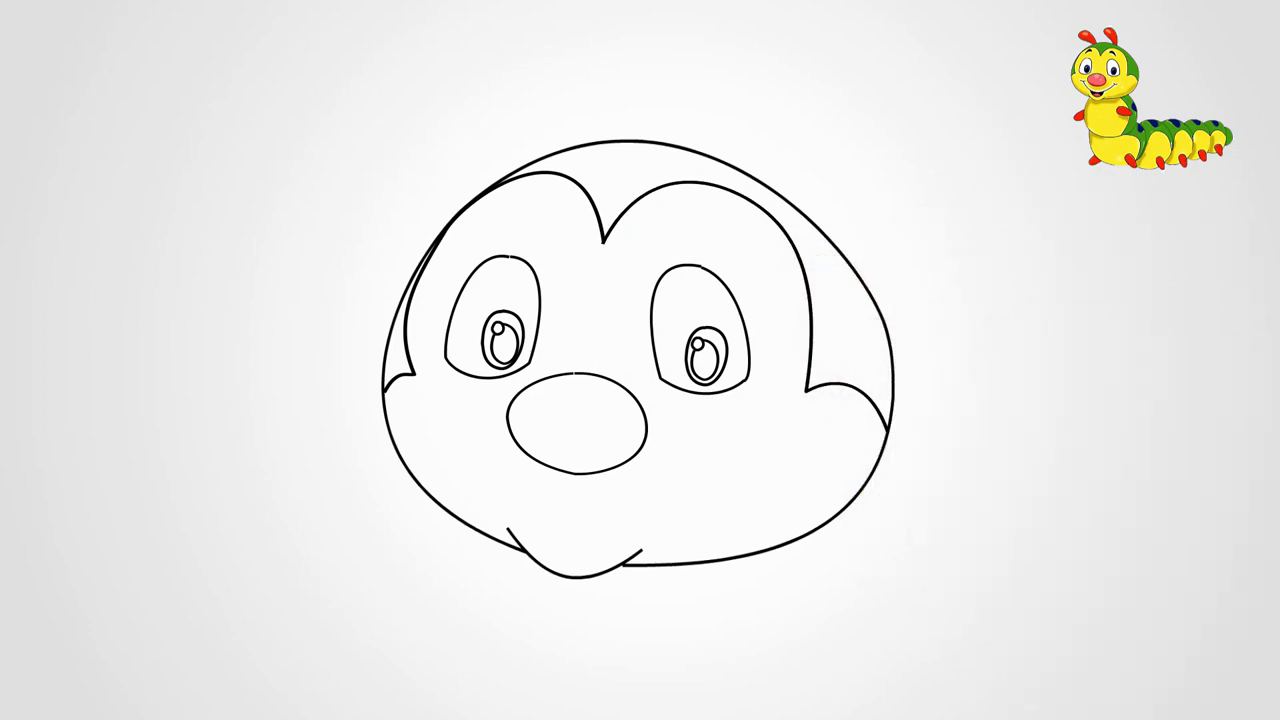
mouse_move(470, 230)
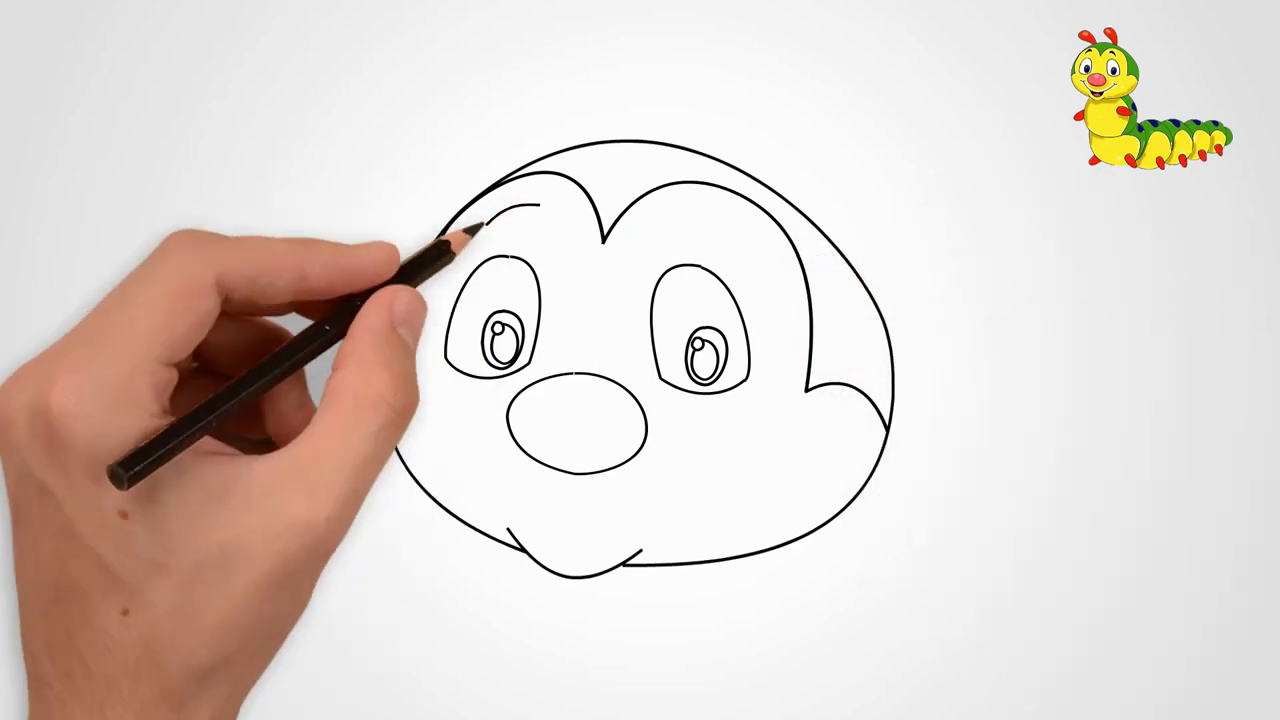